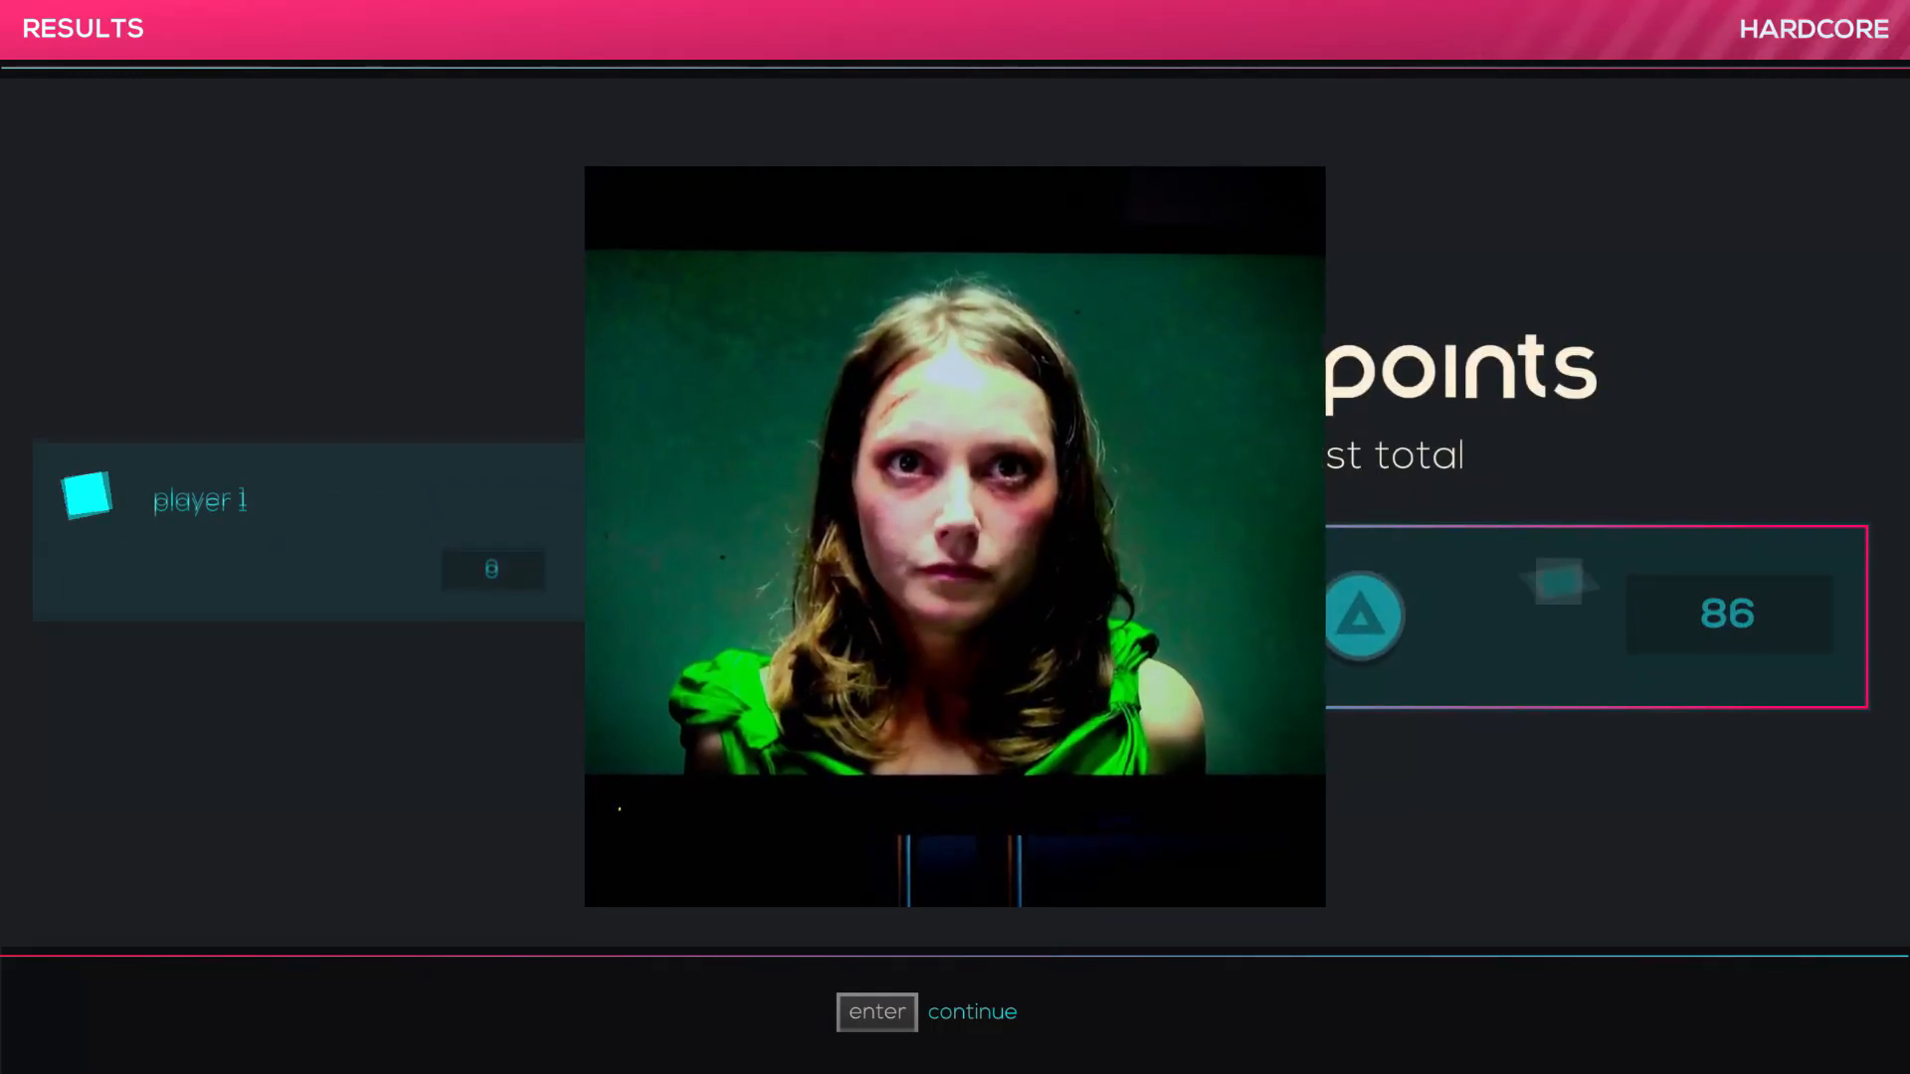
- Continue past the Hardcore results and move the playlist selection down to BARRACUDA by Noisestorm
{"action": "key", "text": "enter"}
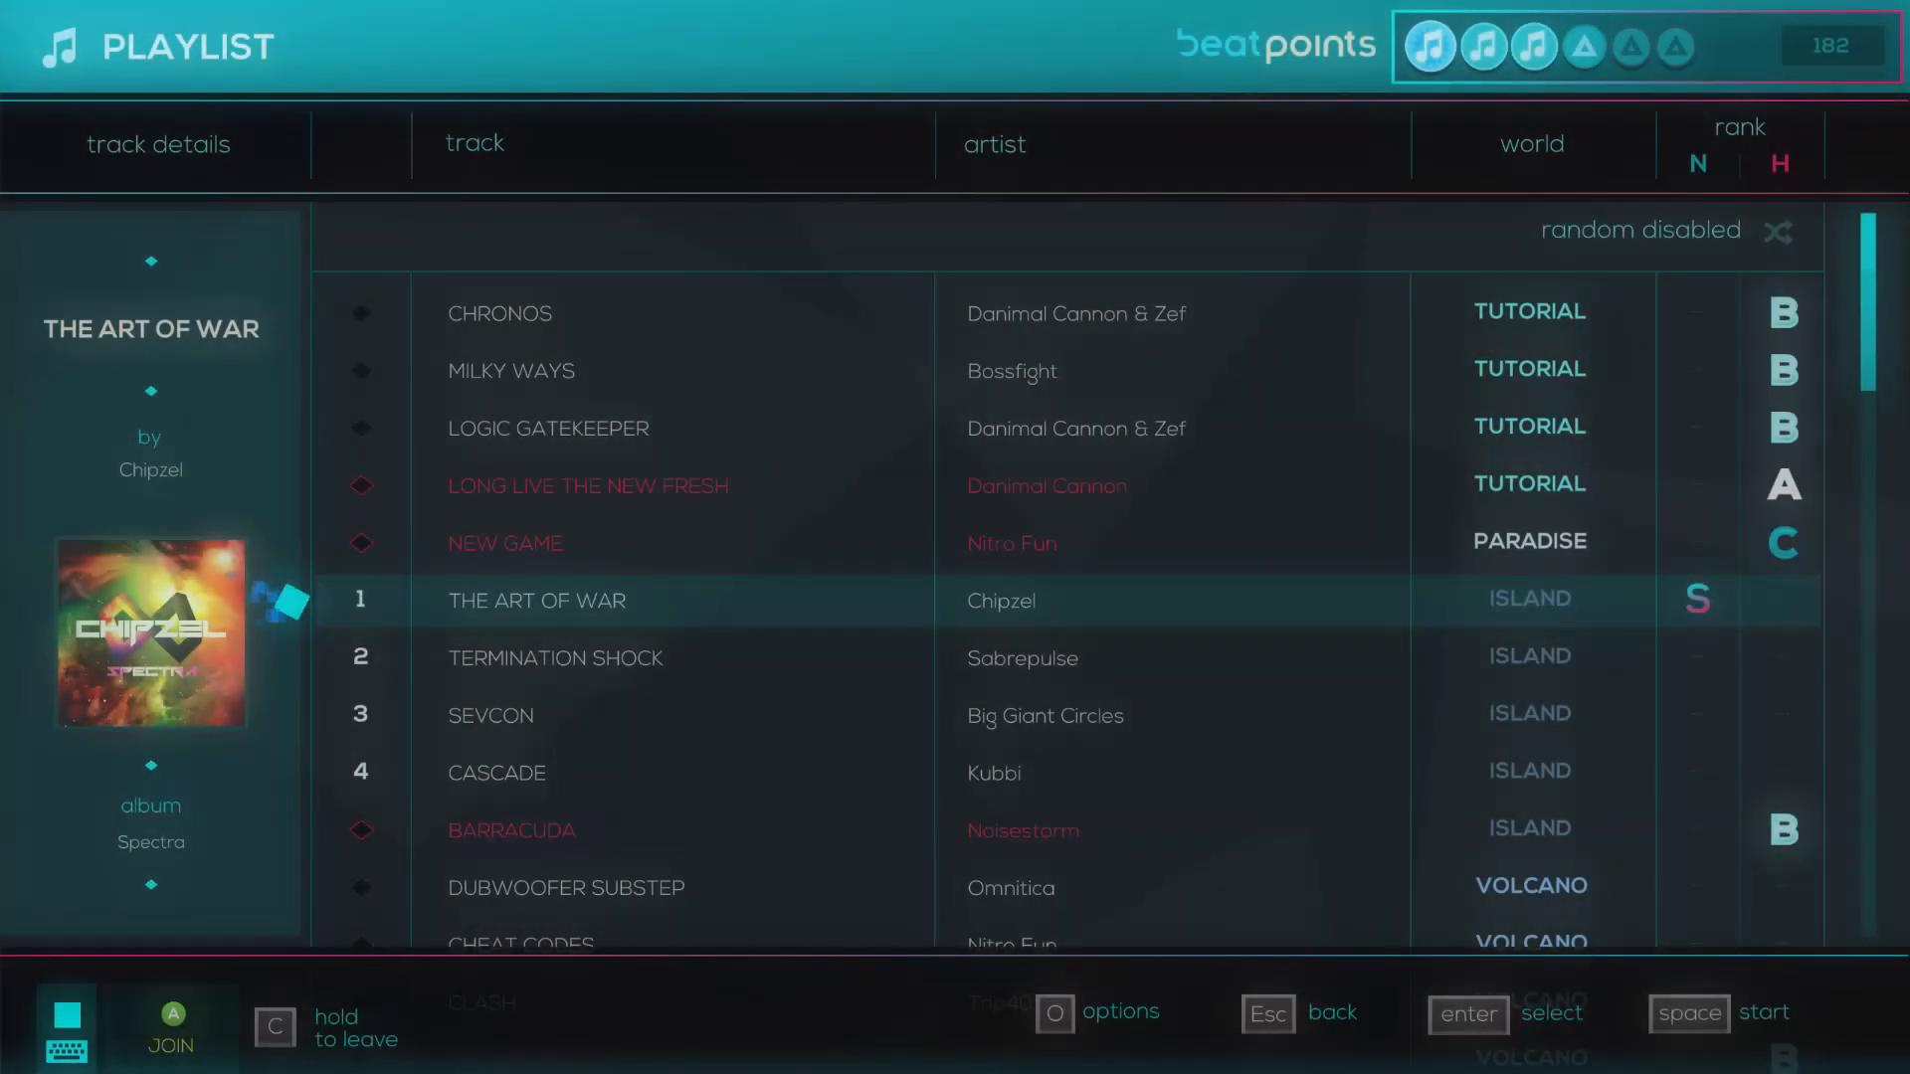
{"action": "key", "text": "down"}
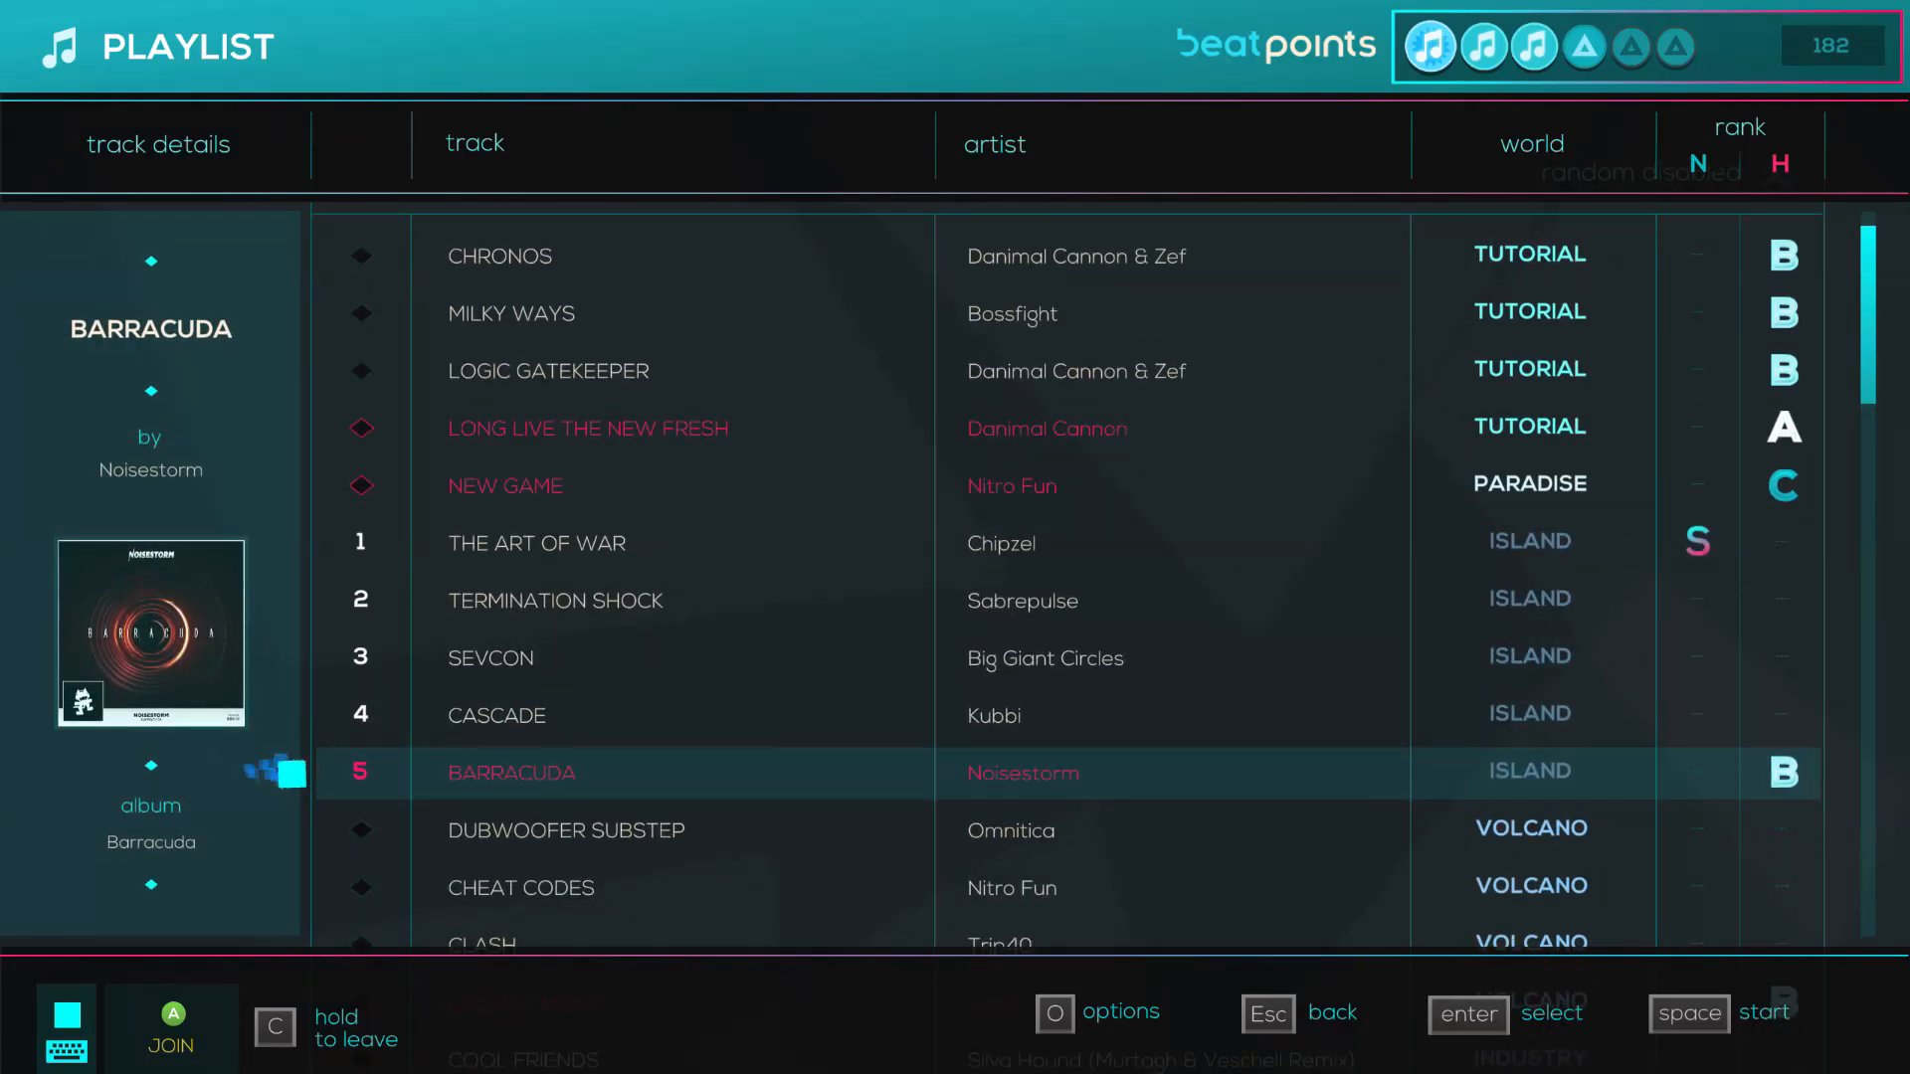